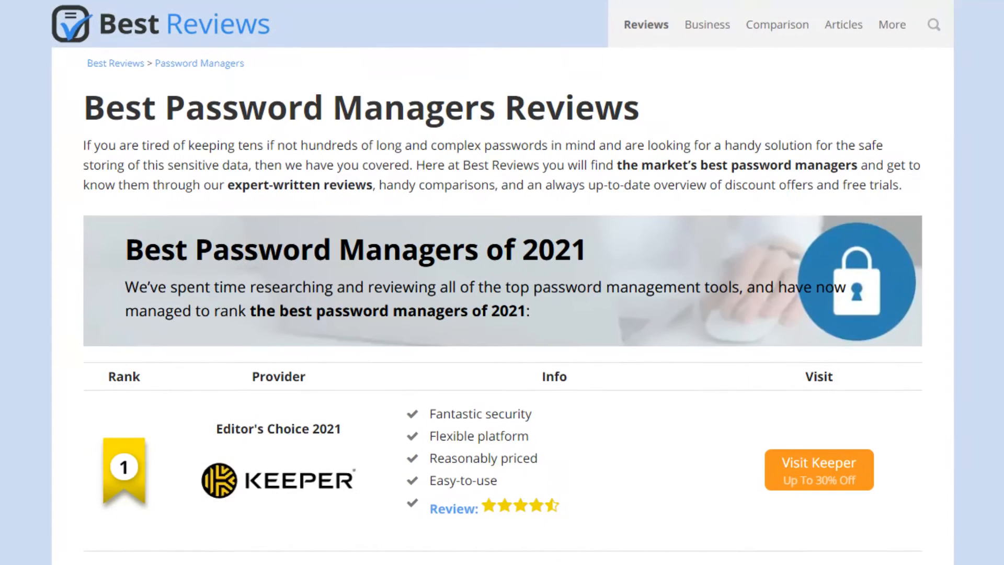
Step: Go to Keeper's homepage from the #1 ranked listing via 'Visit Keeper'
click(817, 468)
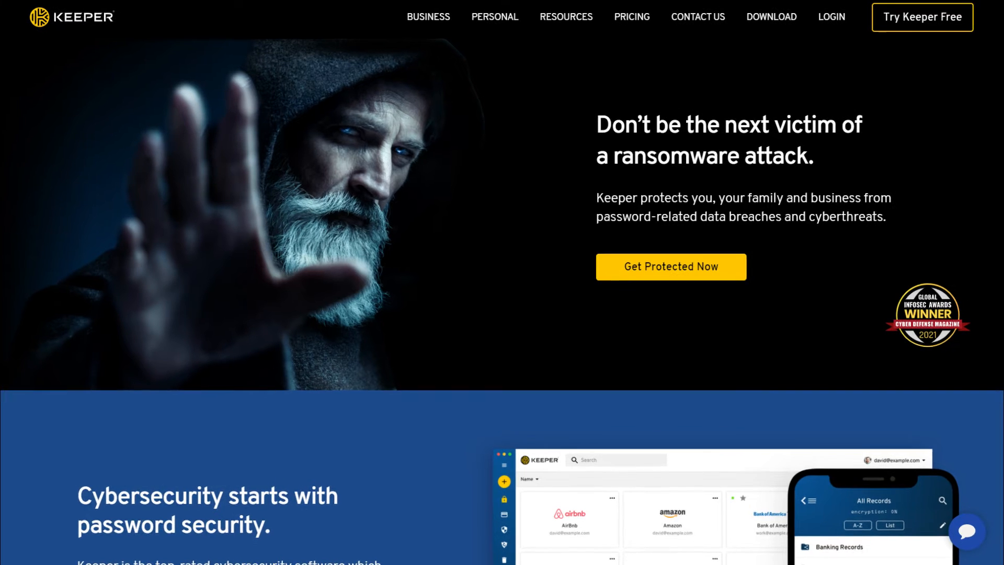
scroll(down, 3)
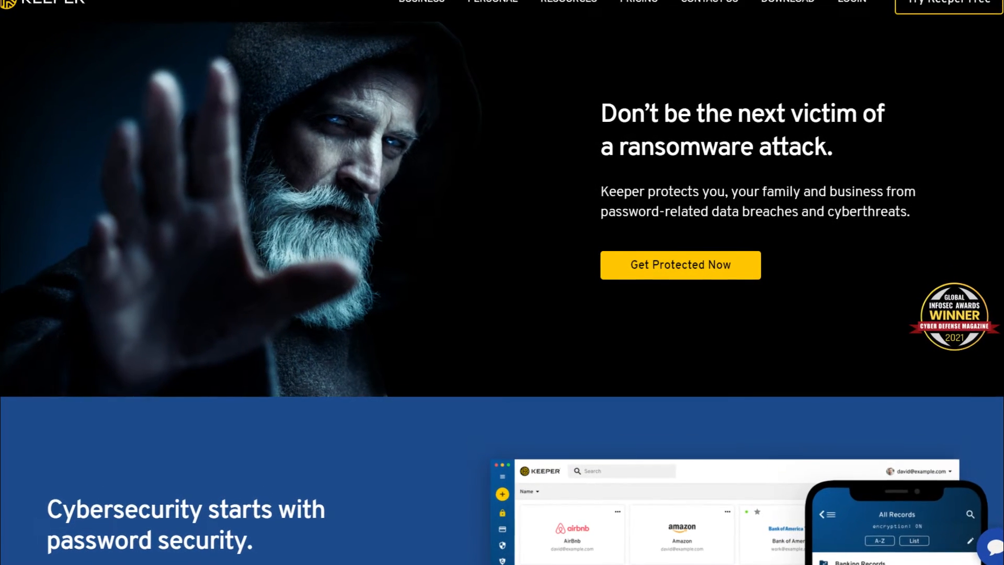
scroll(down, 3)
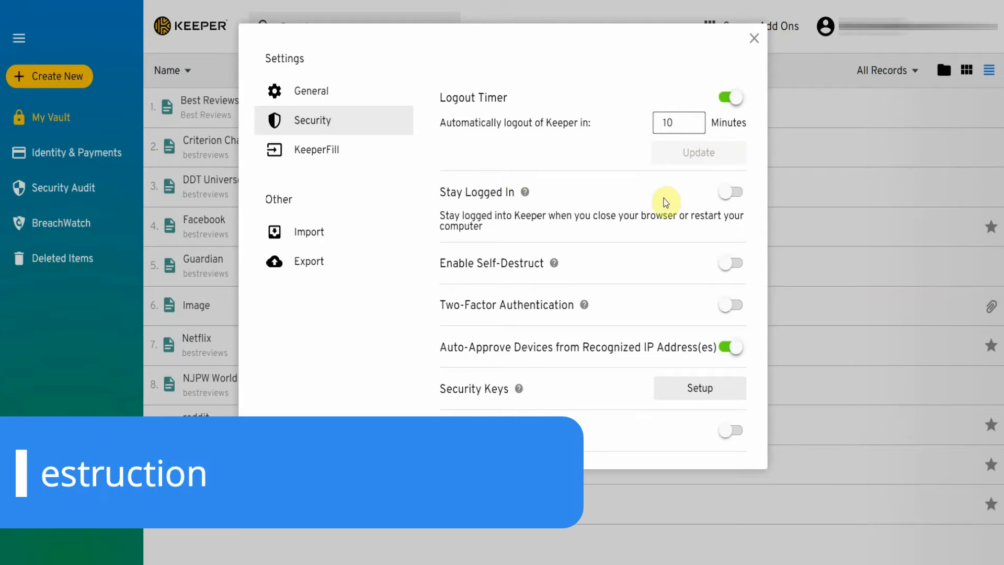
Step: Enable Self-Destruct, review weak passwords in Security Audit, then return to the full vault record list
click(728, 263)
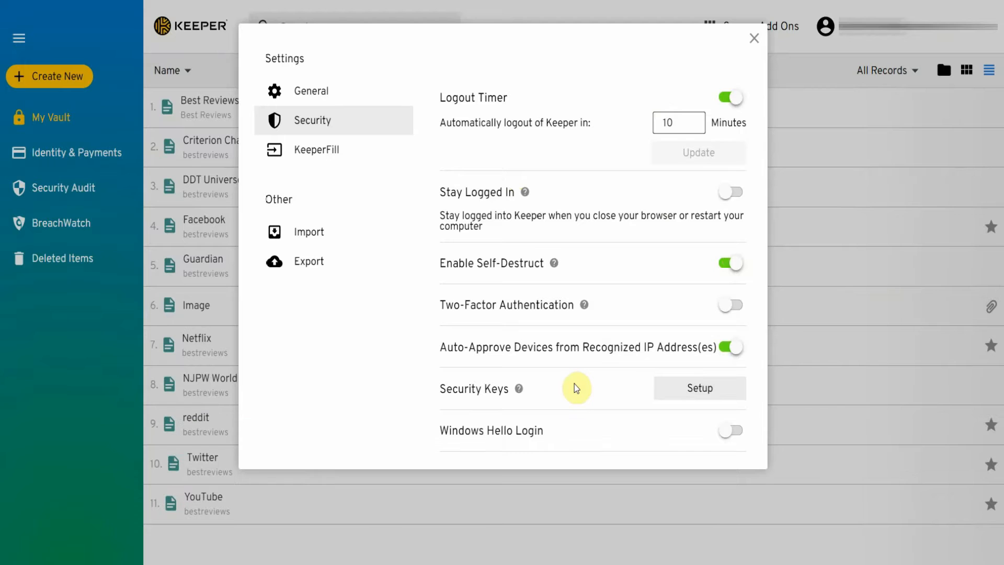
click(62, 223)
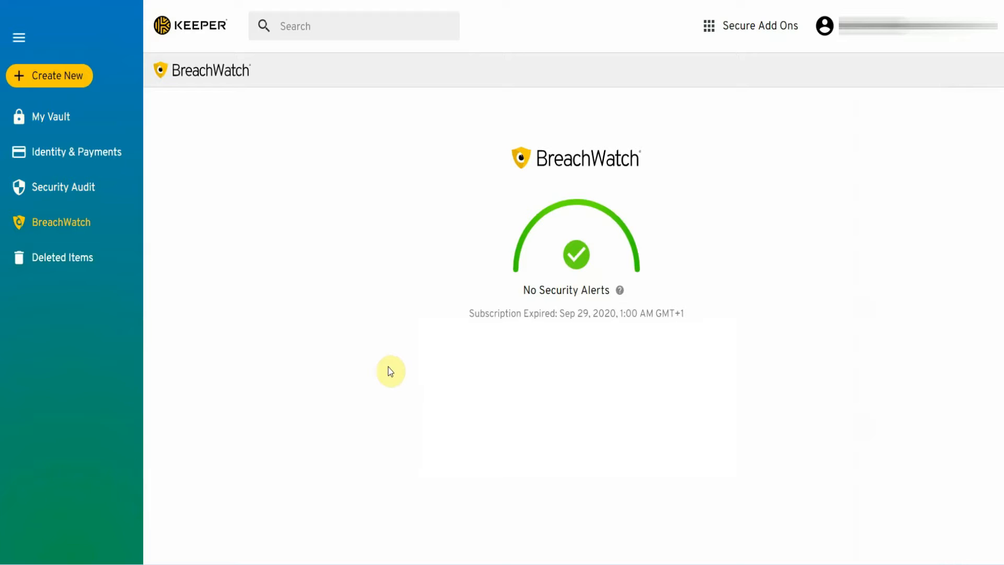
click(65, 187)
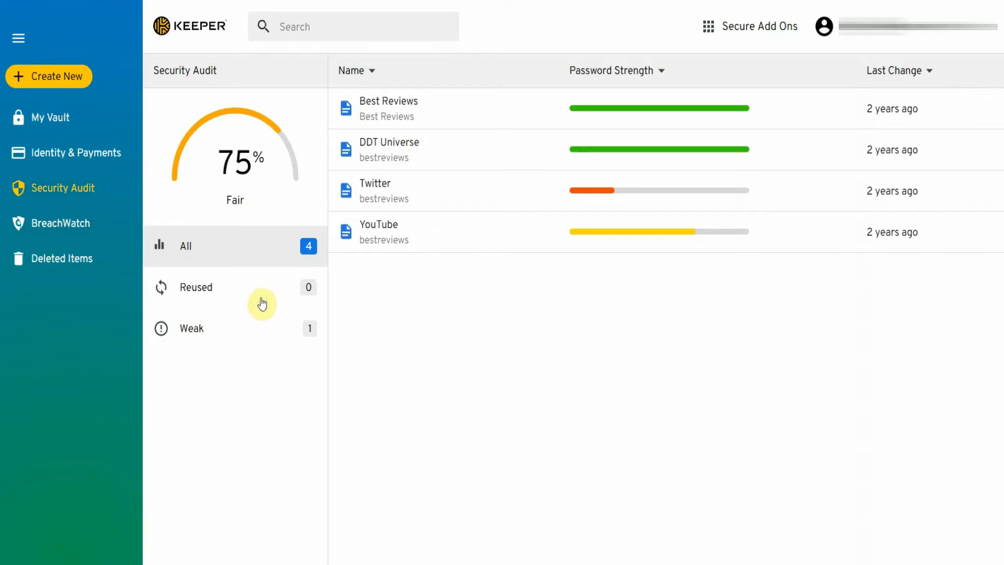
click(192, 327)
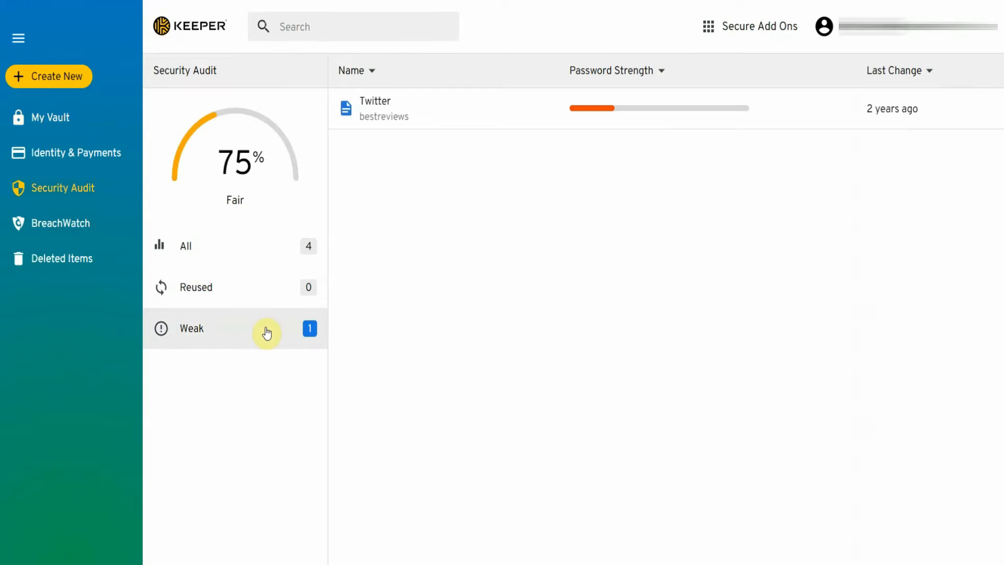
click(50, 119)
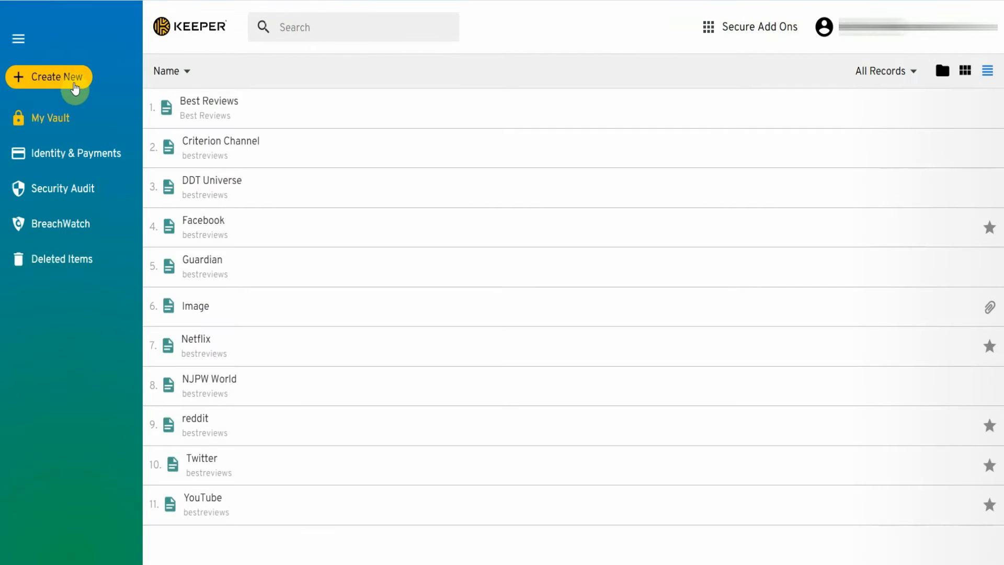
Step: Create a new record with a revealed random 100-character password and toggle its digits option
click(49, 76)
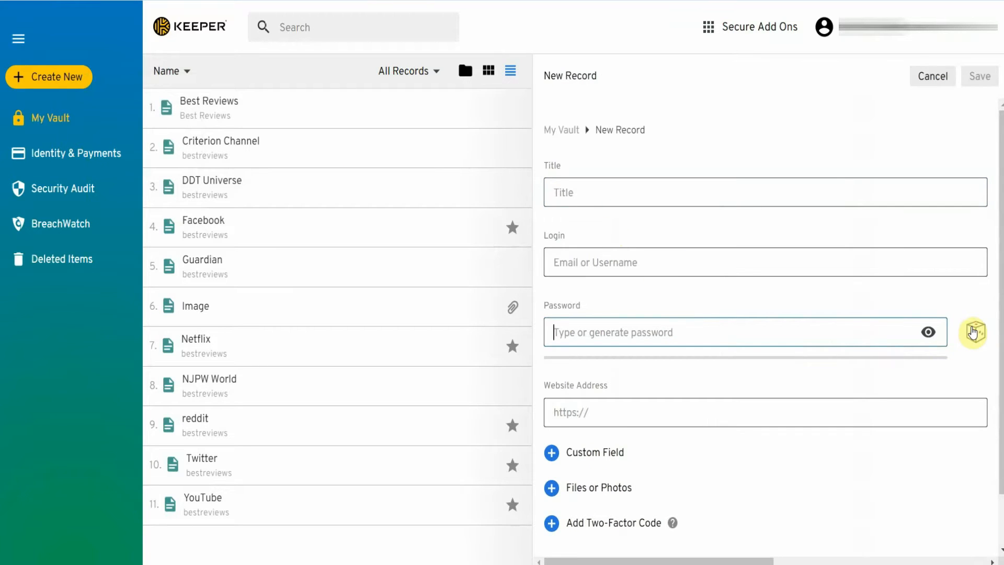
click(974, 331)
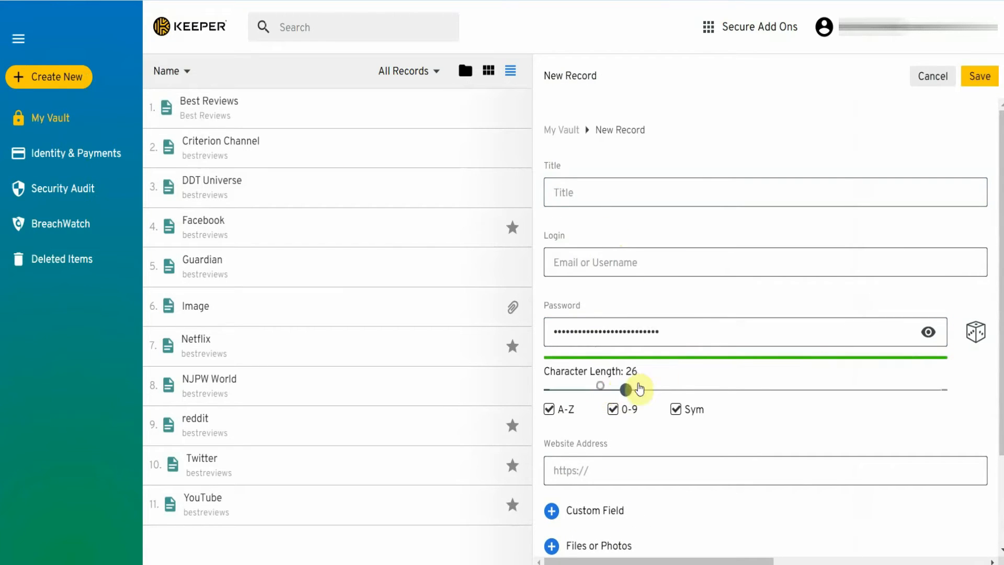
drag(626, 389, 919, 392)
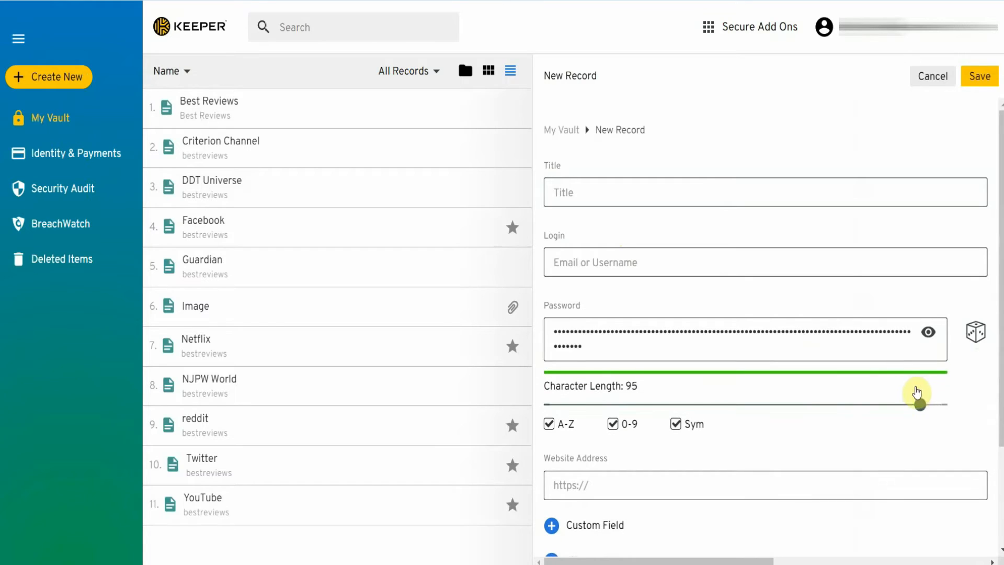
drag(922, 404, 940, 404)
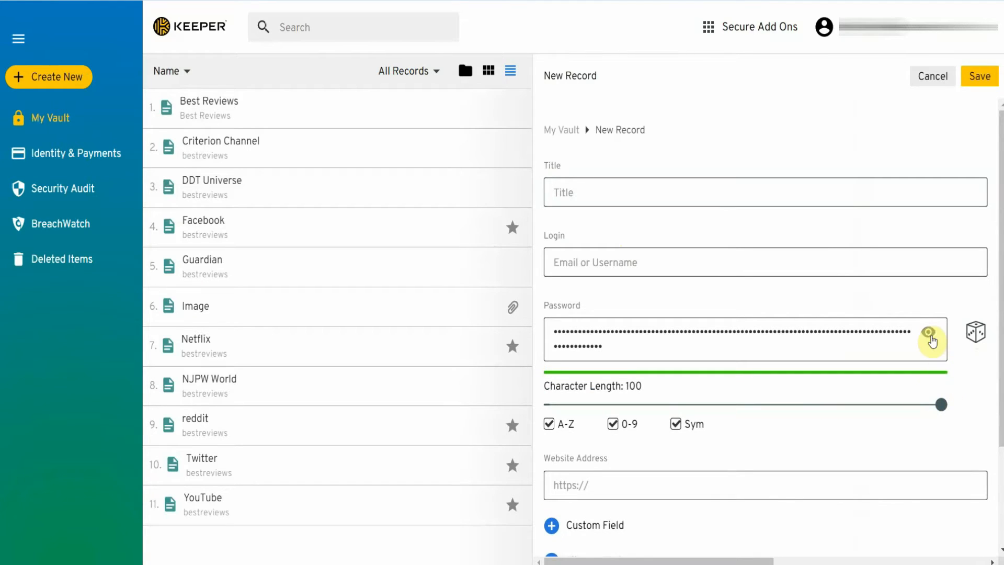
click(927, 331)
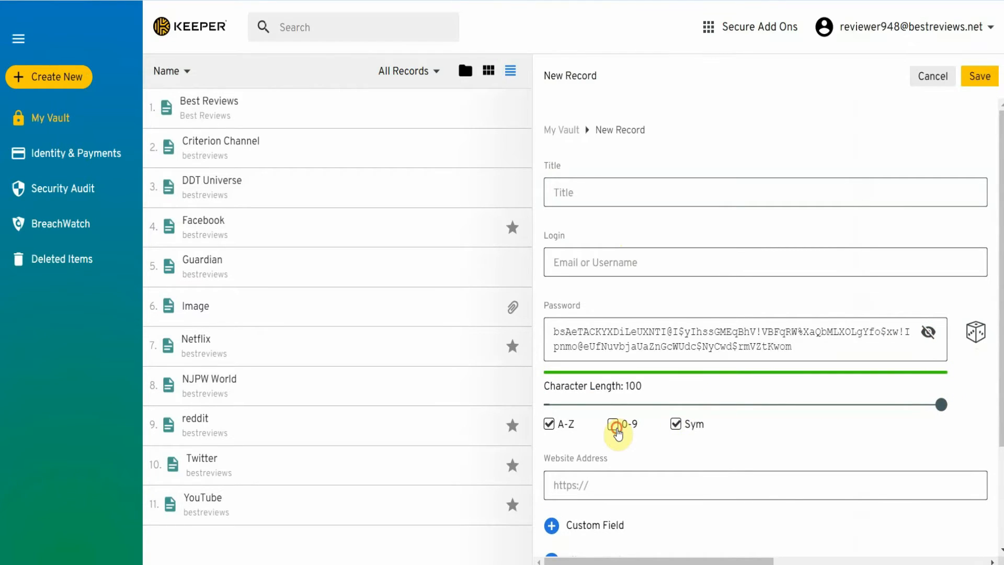
click(615, 424)
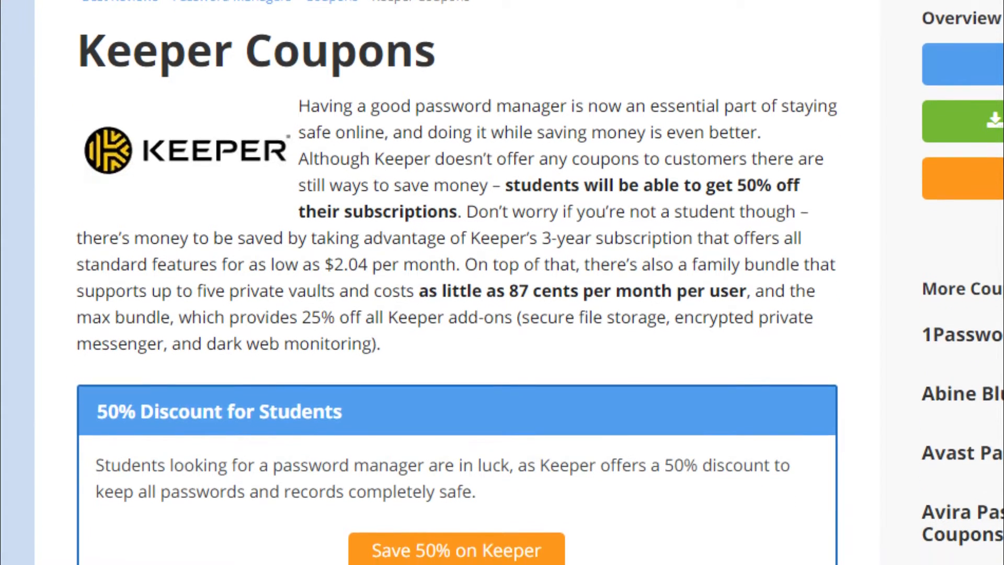
Step: Browse the Keeper Coupons page and then the Keeper Reviews positives, negatives and ratings
scroll(down, 3)
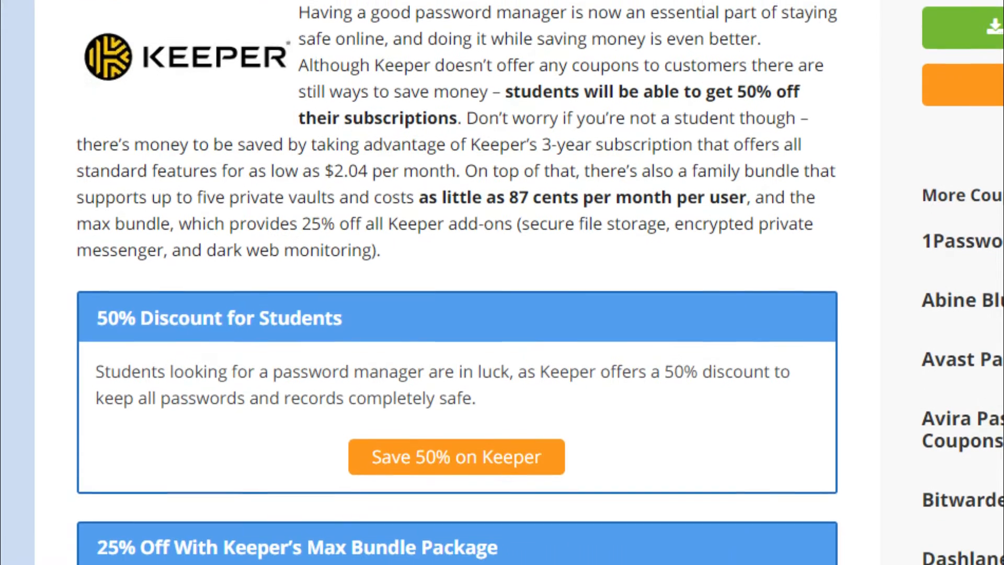
scroll(down, 3)
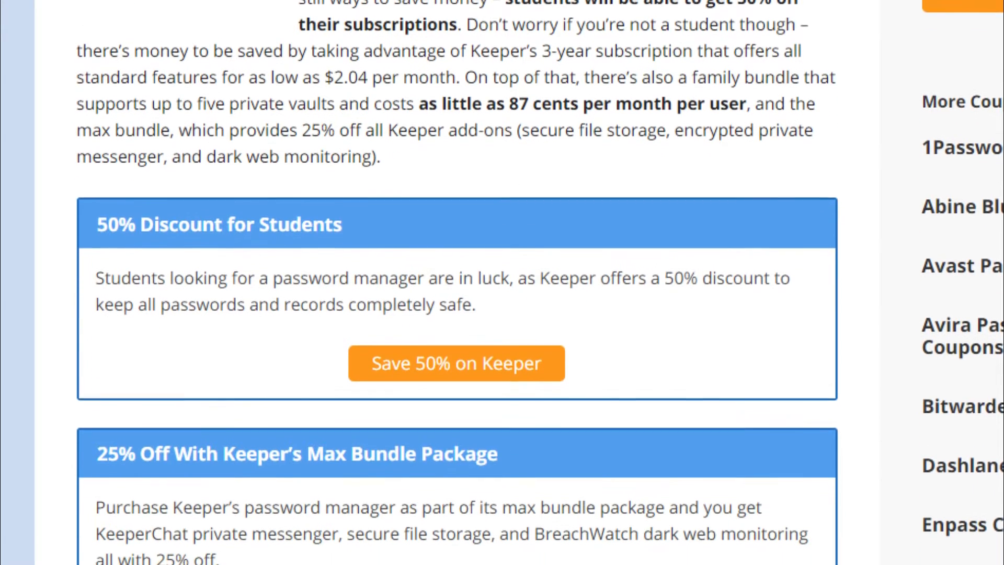
scroll(down, 3)
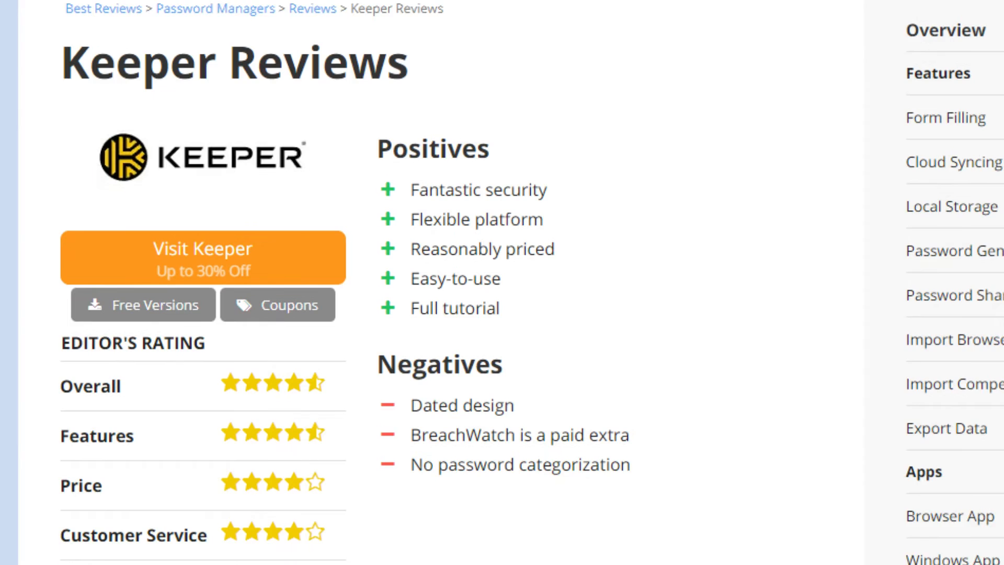
scroll(down, 3)
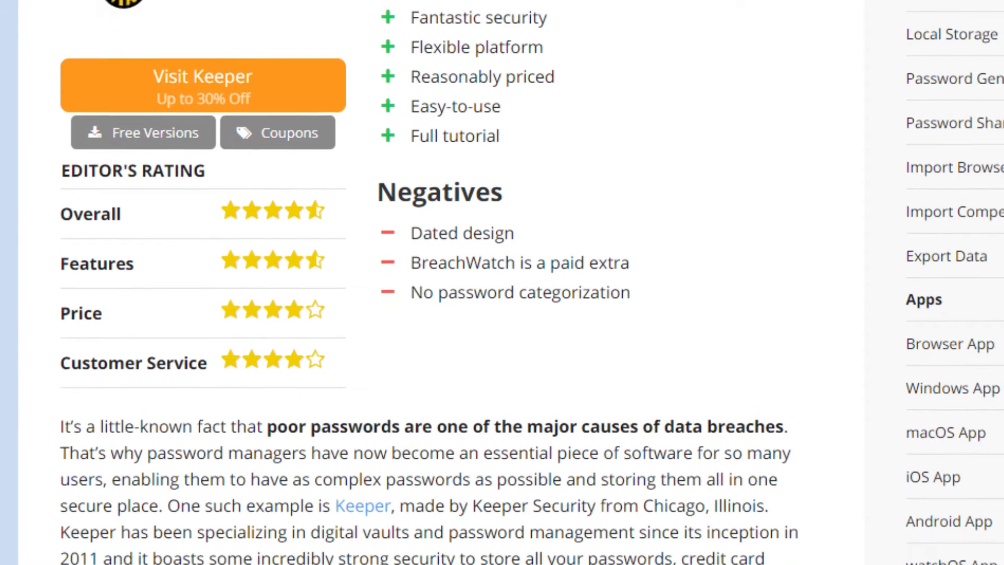
scroll(down, 3)
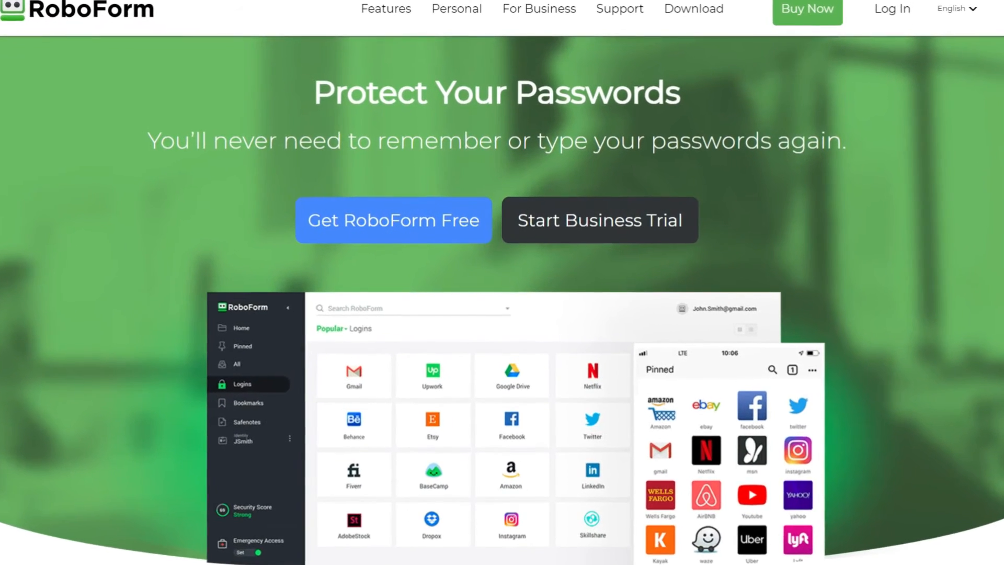
Step: Generate a 512-character password in the RoboForm extension's Password Generator
scroll(down, 3)
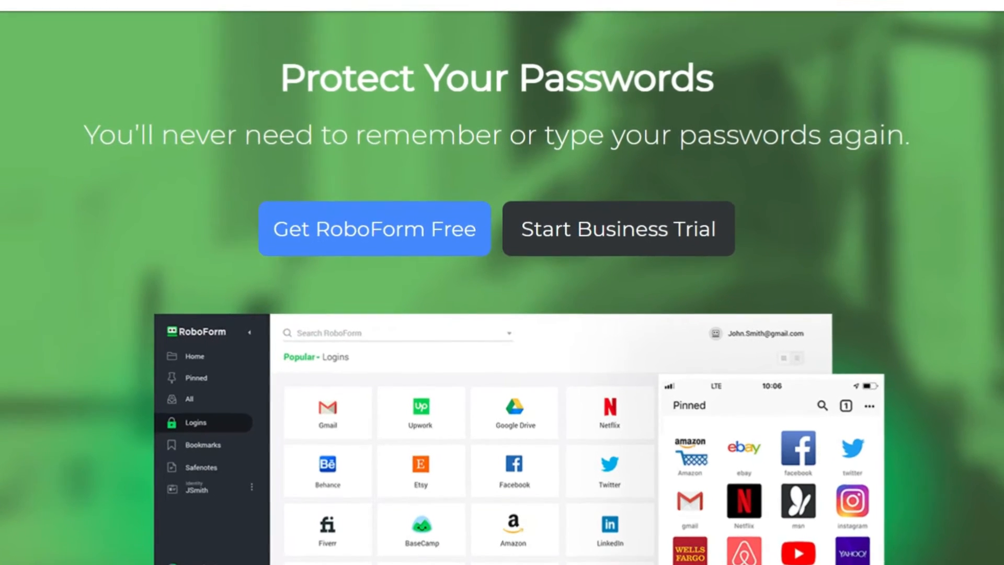
scroll(down, 3)
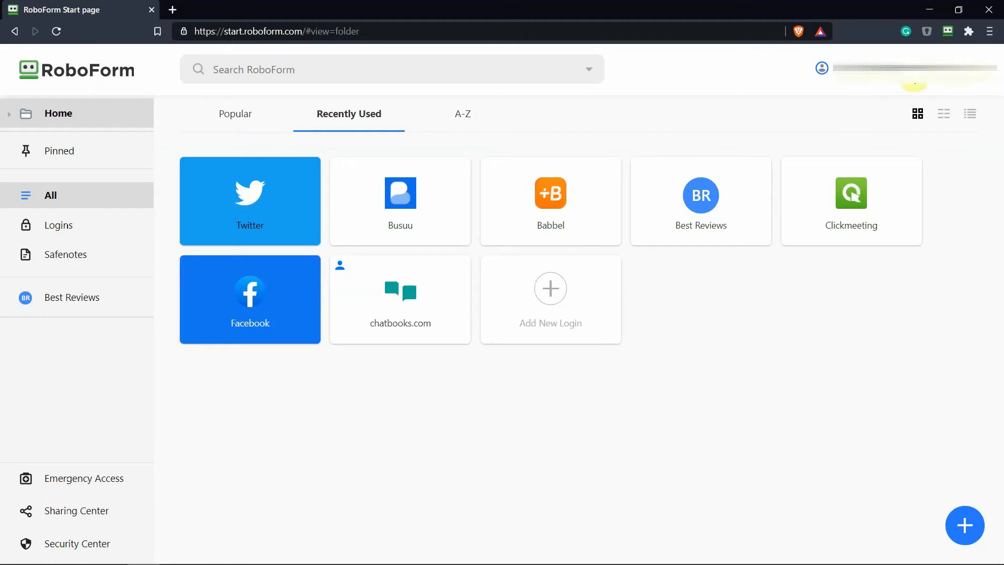
click(949, 31)
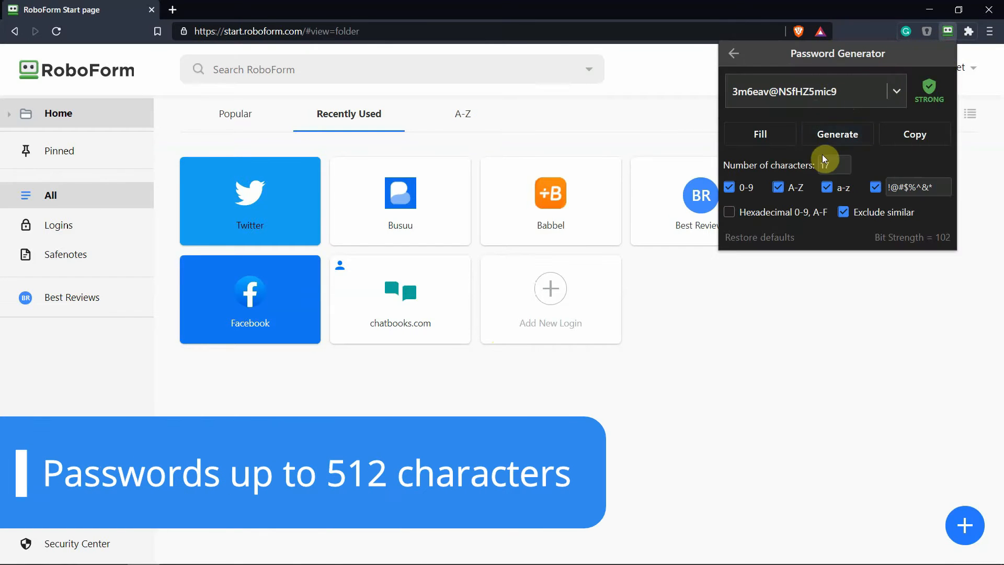
text(512)
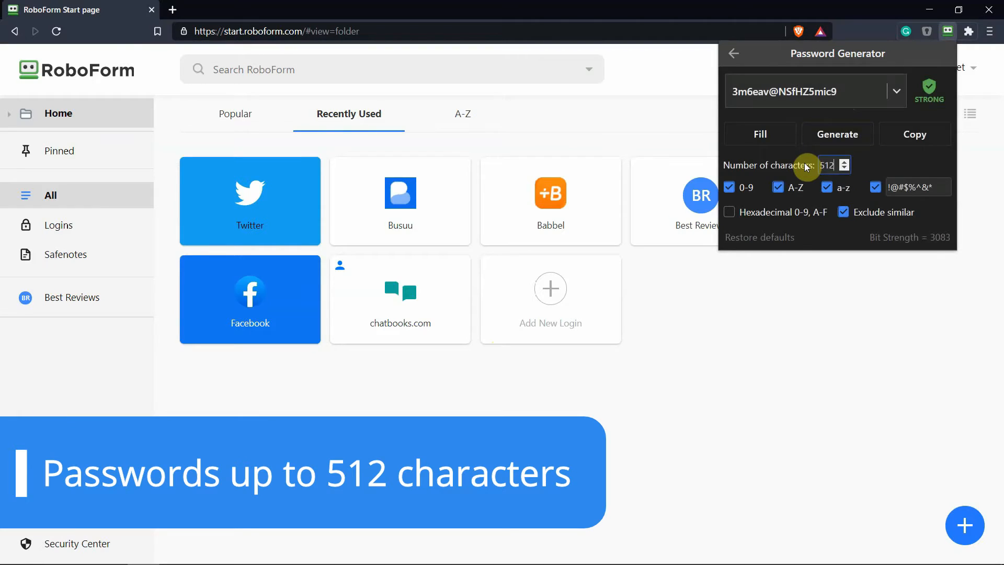
click(777, 187)
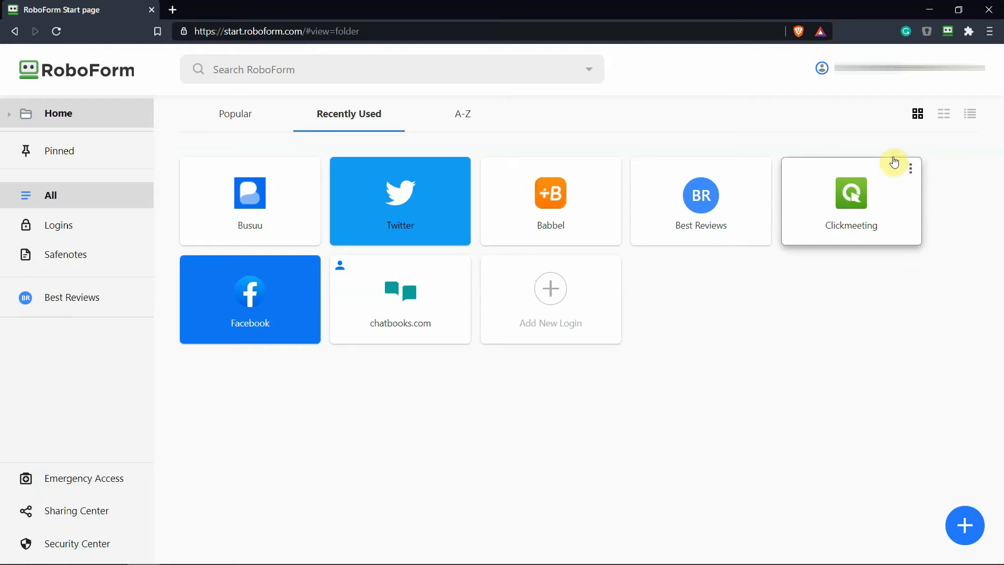
Step: View RoboForm's Security options and select the 120-minute Auto-Logout value
click(947, 30)
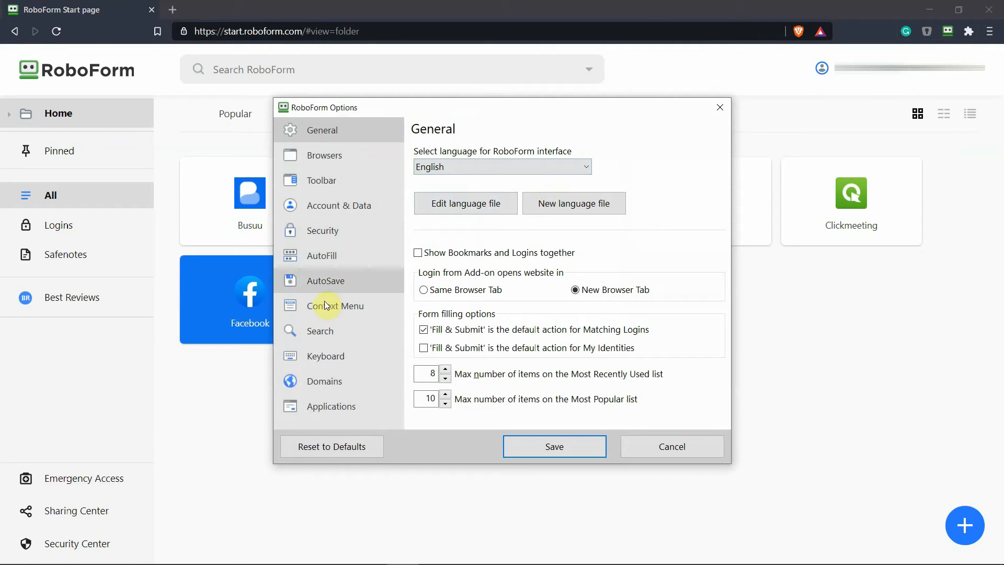
click(322, 230)
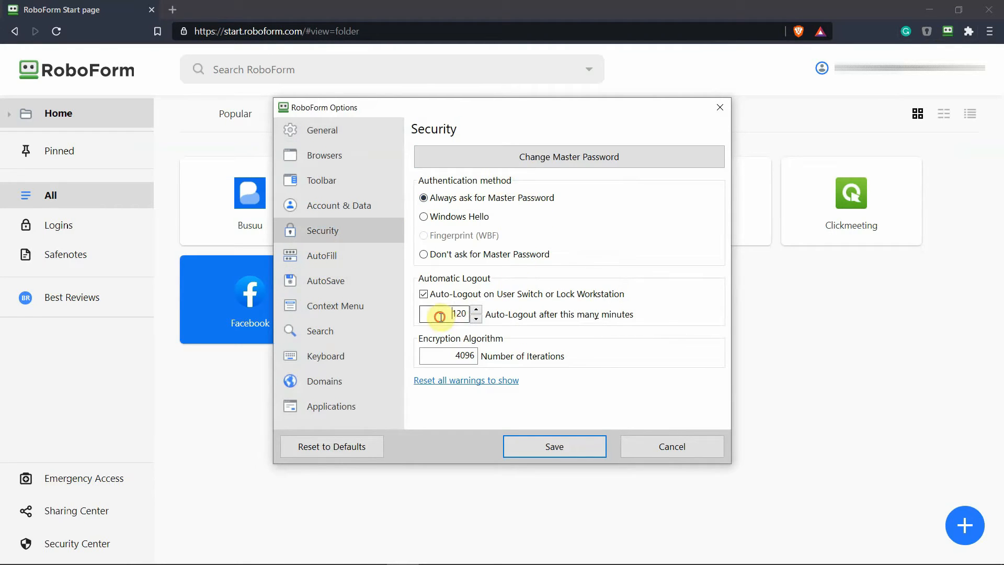
triple_click(448, 313)
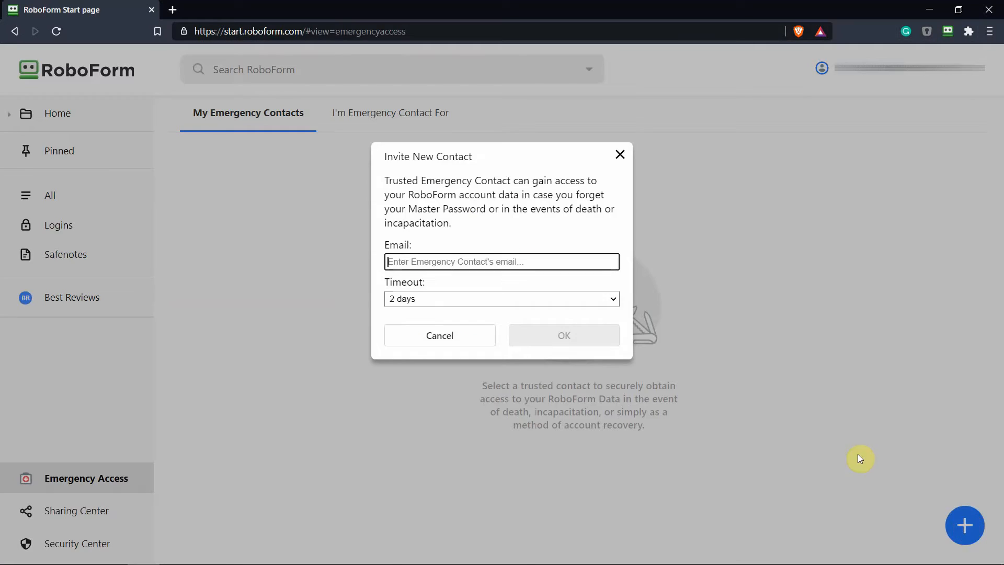
text(ema)
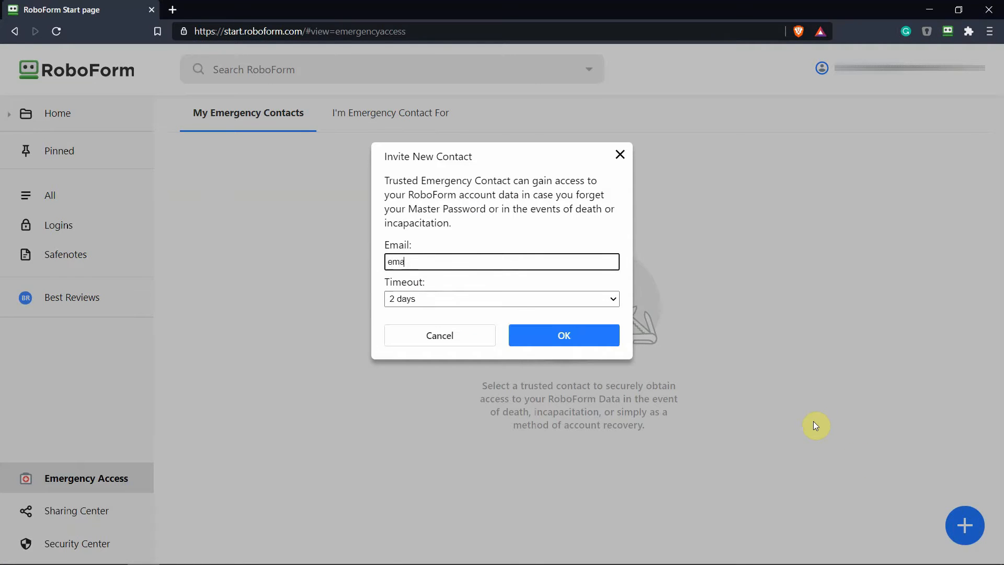
text(email@test.com)
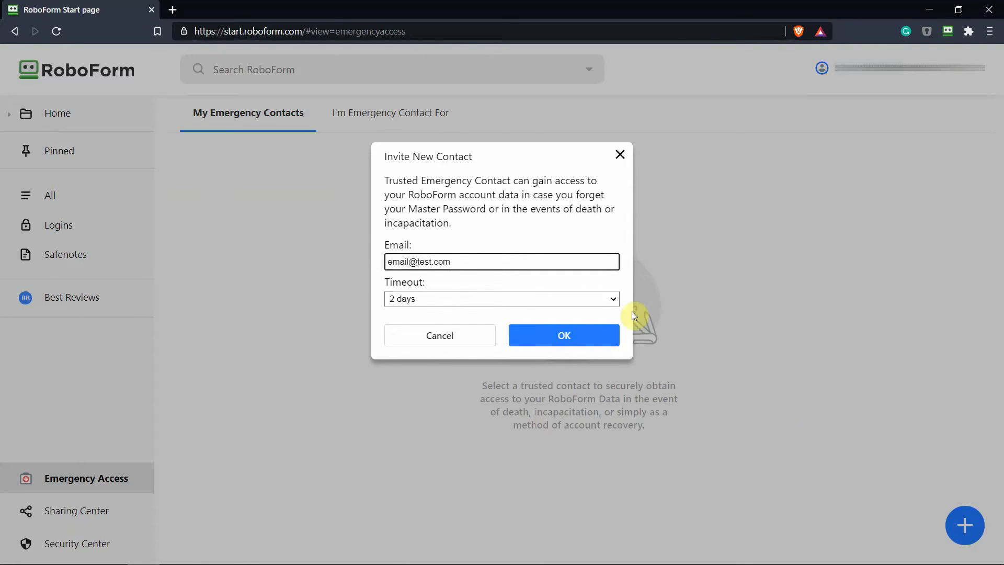
click(501, 298)
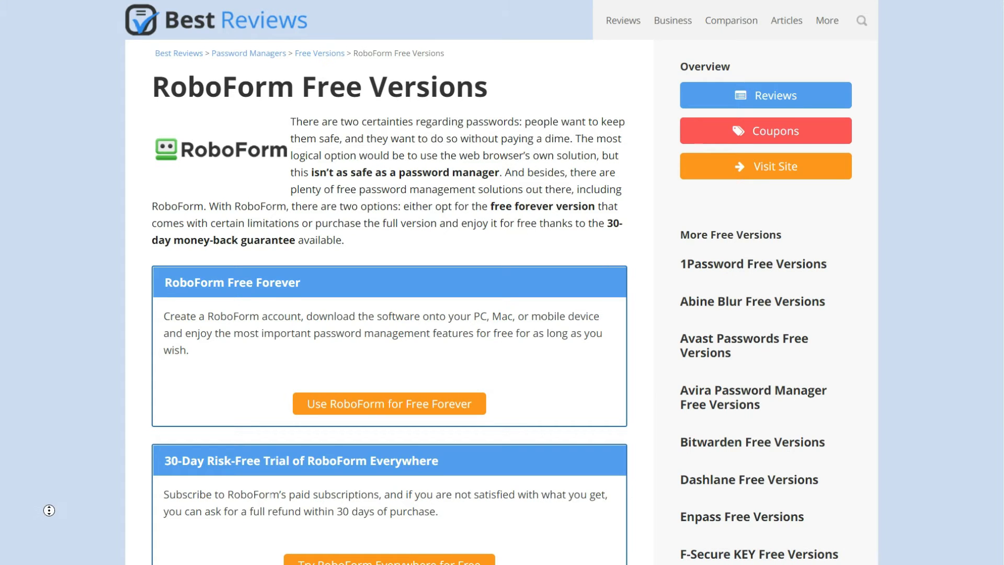
Step: Browse RoboForm's Free Versions and Coupons pages before its Reviews page
scroll(down, 3)
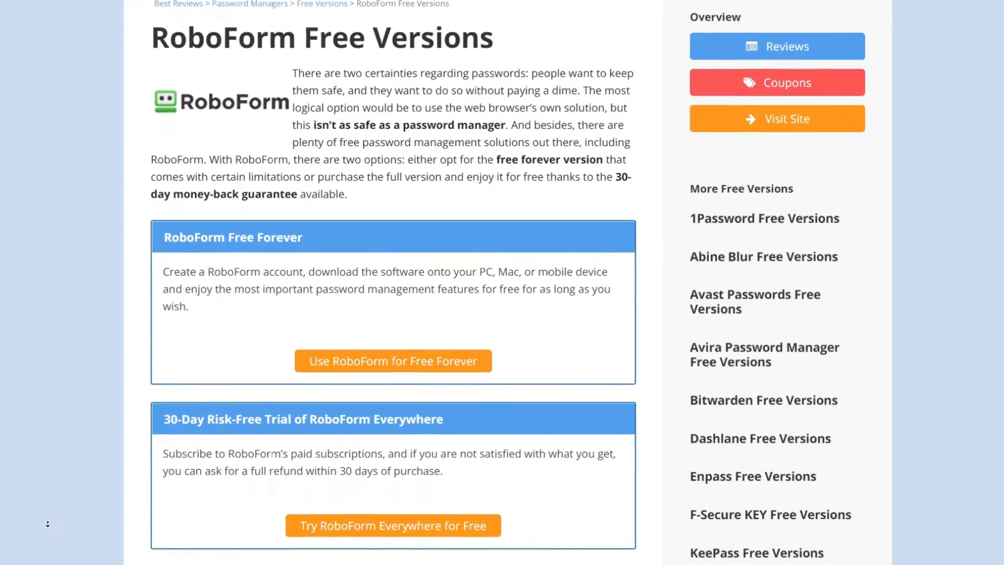
scroll(down, 3)
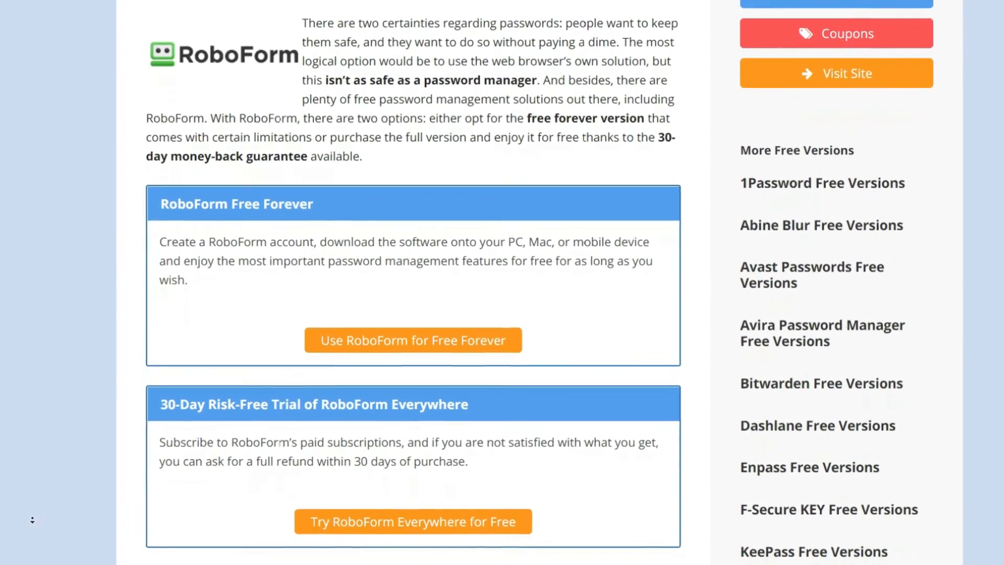
scroll(down, 3)
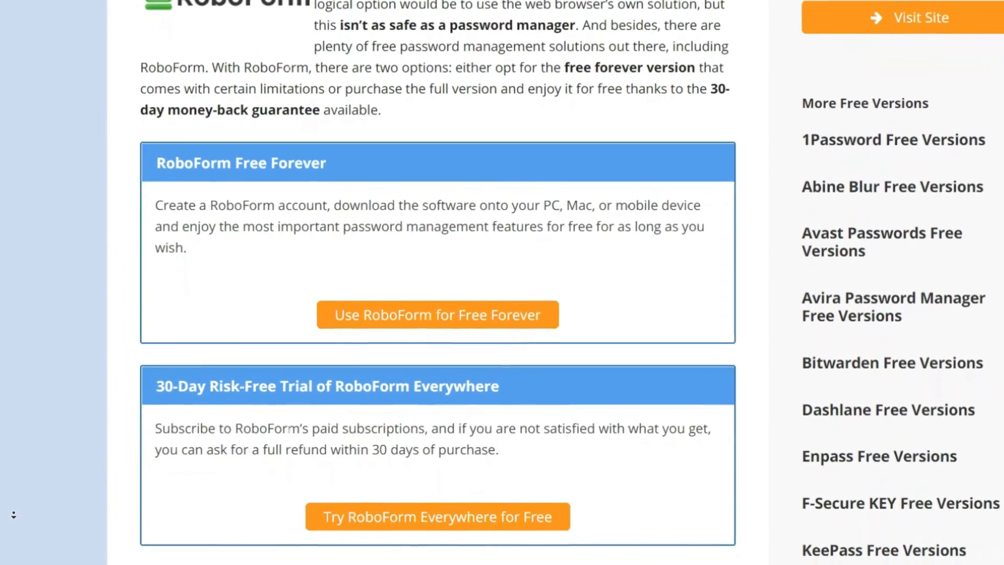
scroll(down, 3)
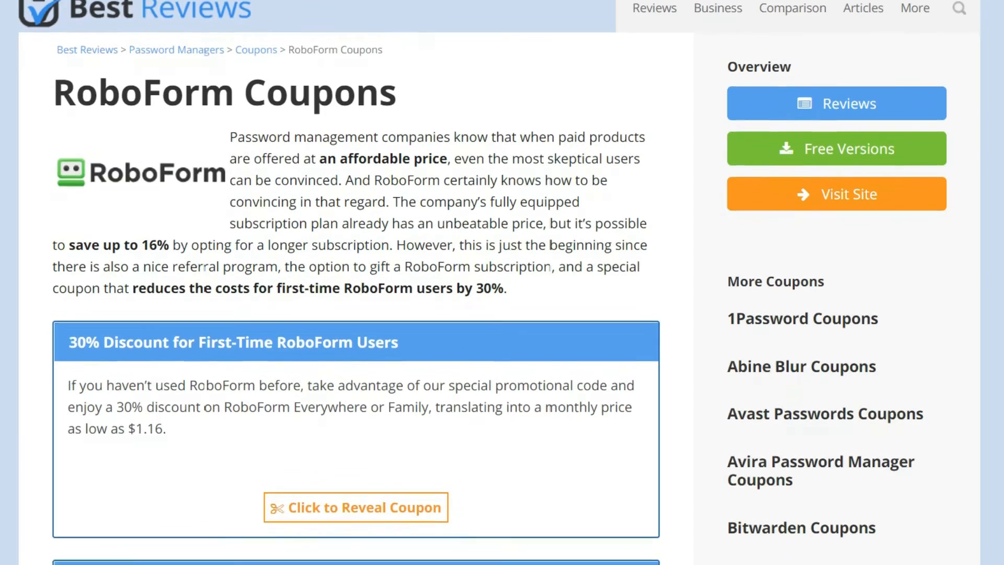
scroll(down, 3)
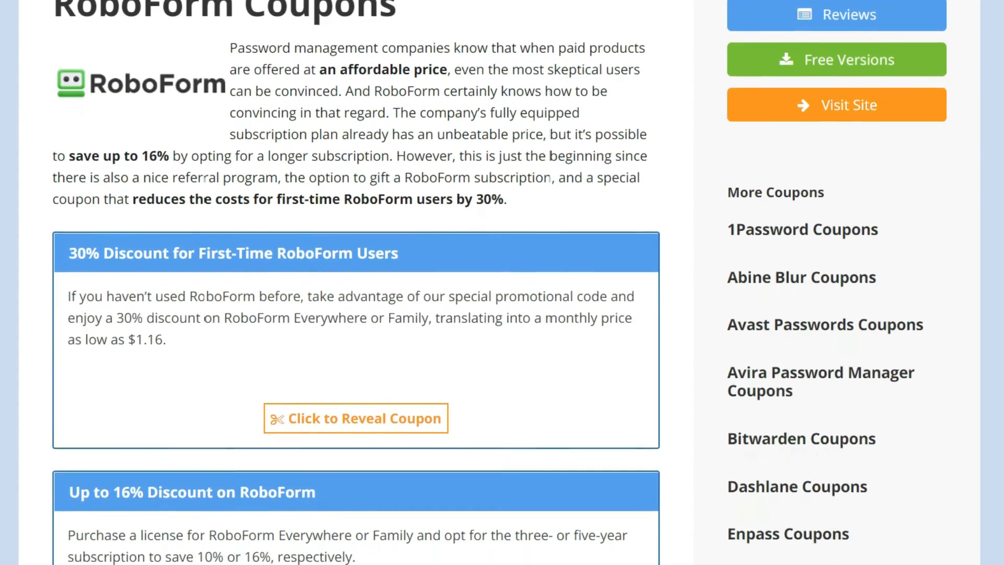
scroll(down, 3)
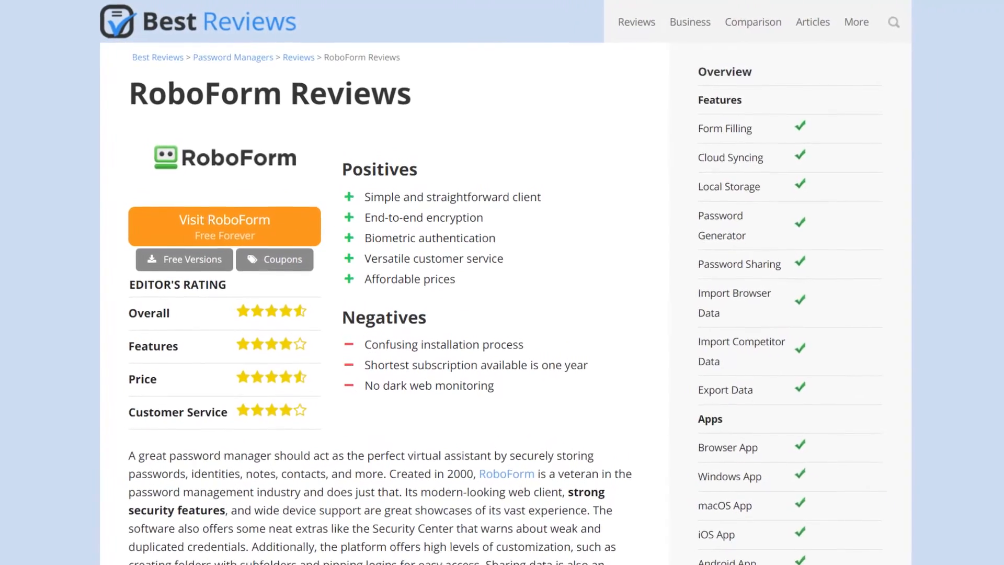
Step: Scroll through the RoboForm Reviews page before moving to the 1Password Emergency Kit
scroll(down, 3)
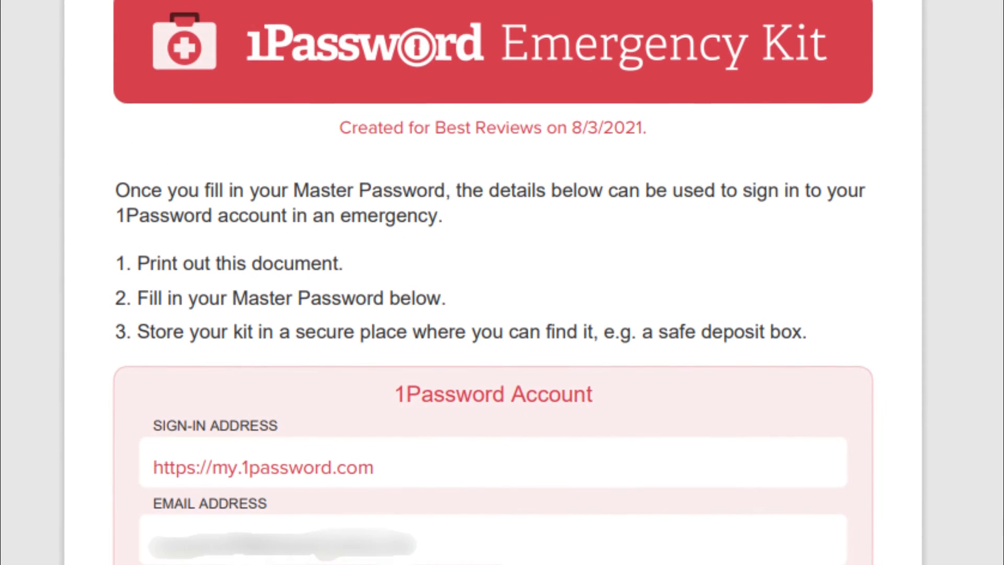
Step: Scroll through the Emergency Kit and 1Password Security page toward the web vault Home
scroll(down, 3)
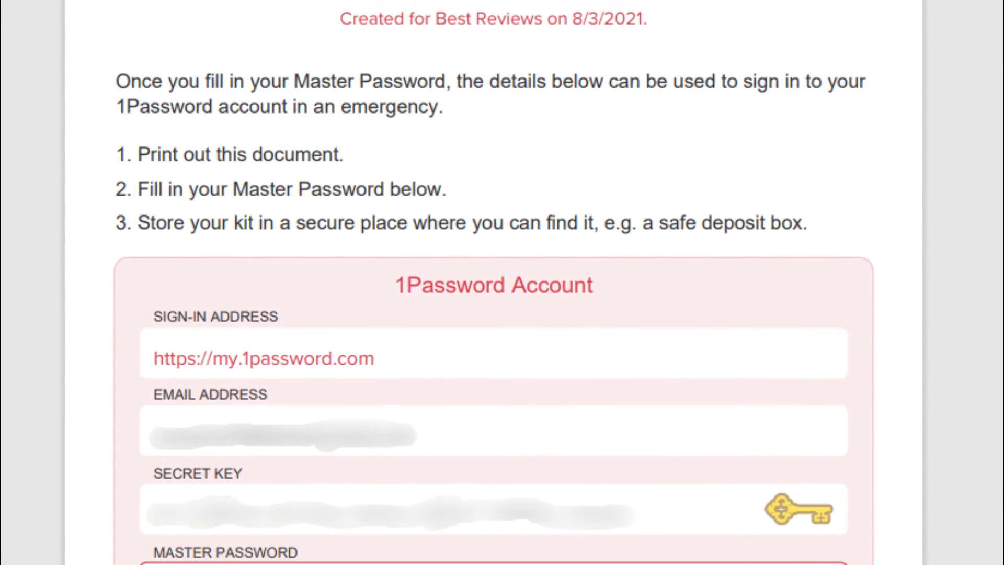
scroll(down, 3)
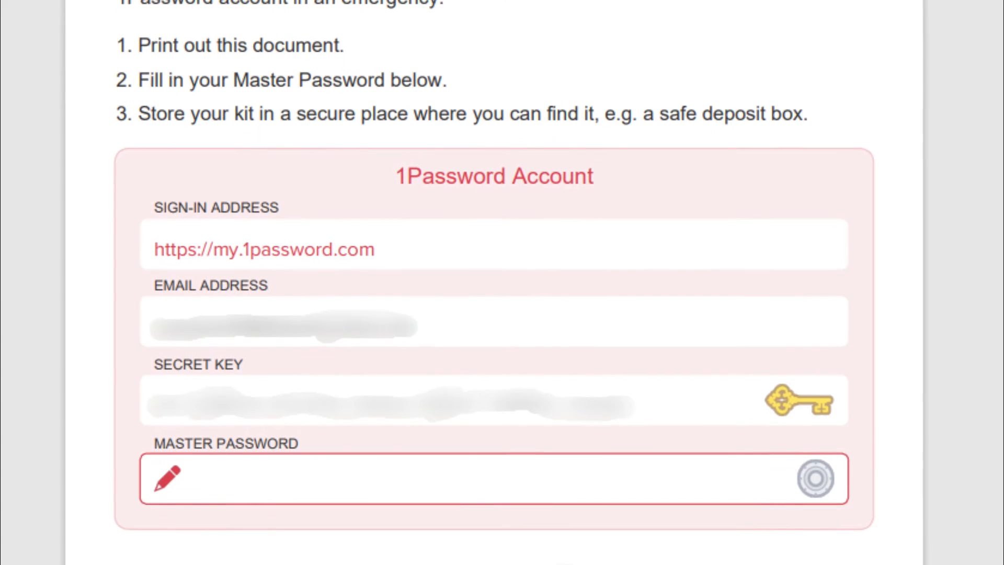
scroll(down, 3)
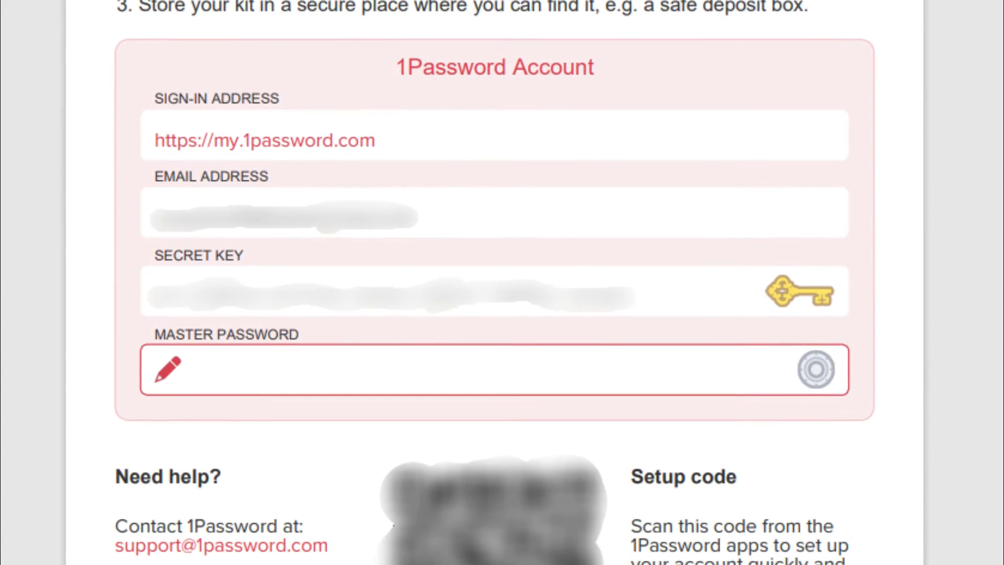
scroll(down, 3)
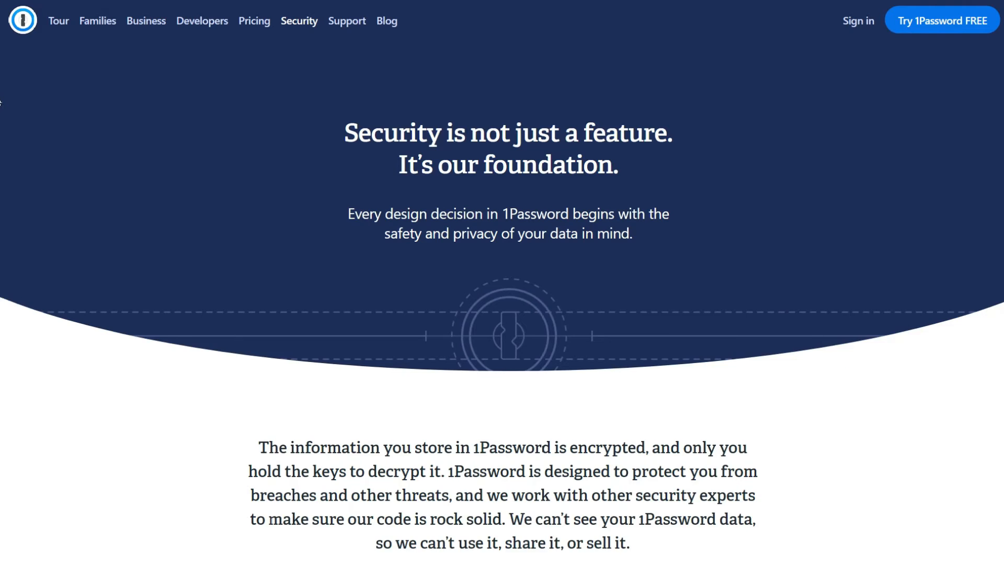
scroll(down, 3)
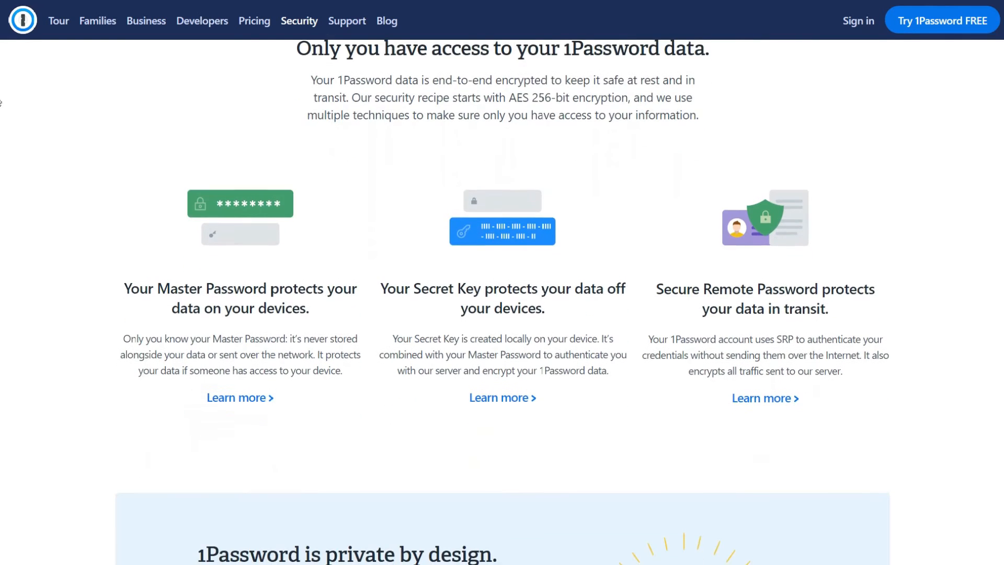
scroll(down, 3)
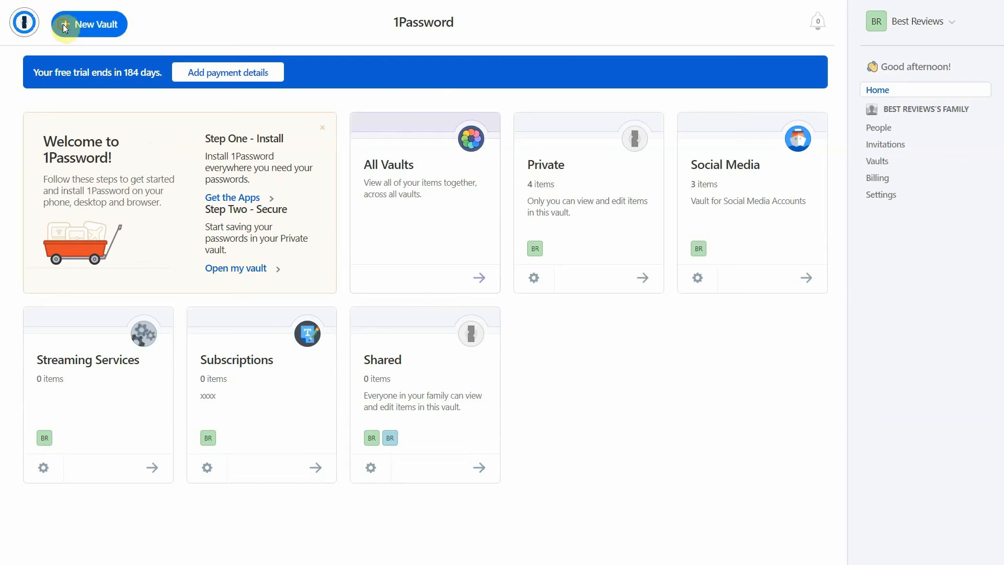
Step: Create a new Gaming vault with a description and a chosen icon
click(89, 24)
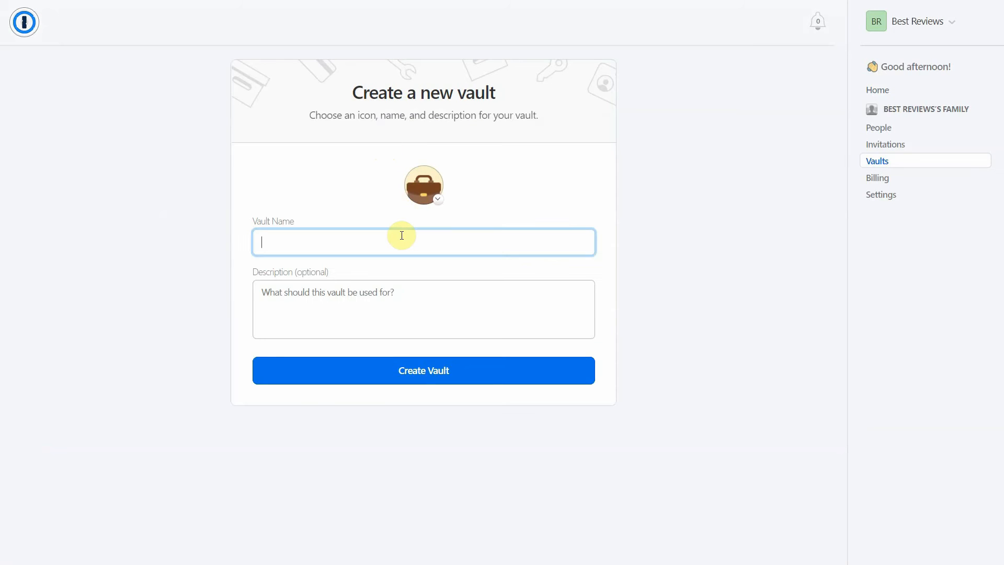
text(xxxx)
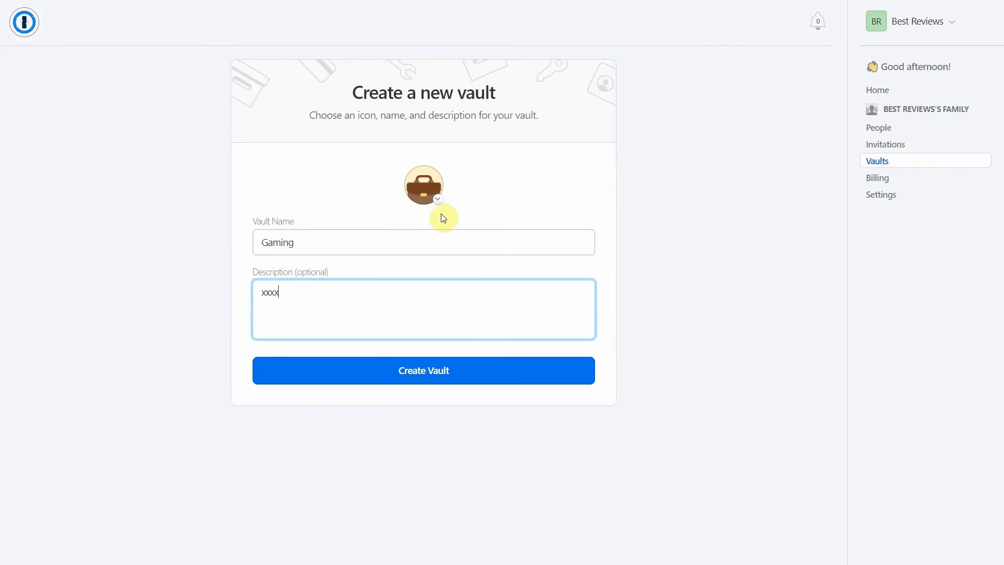
click(423, 185)
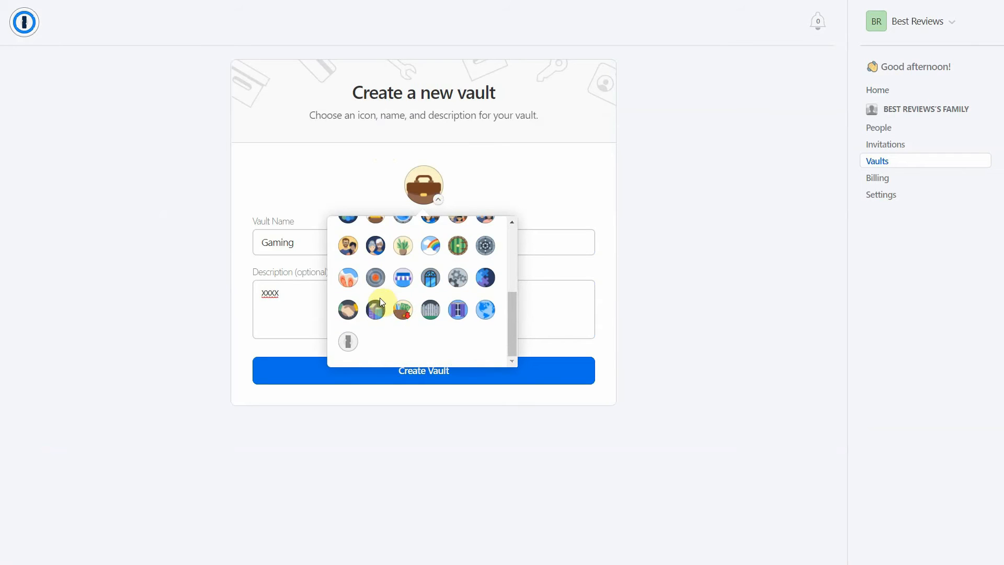
click(424, 370)
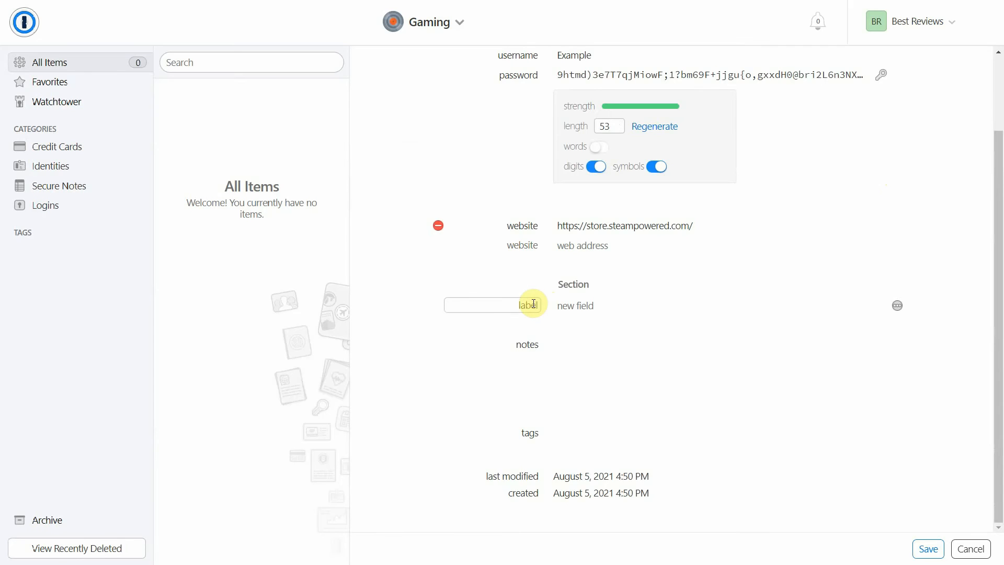
text(Security Quest)
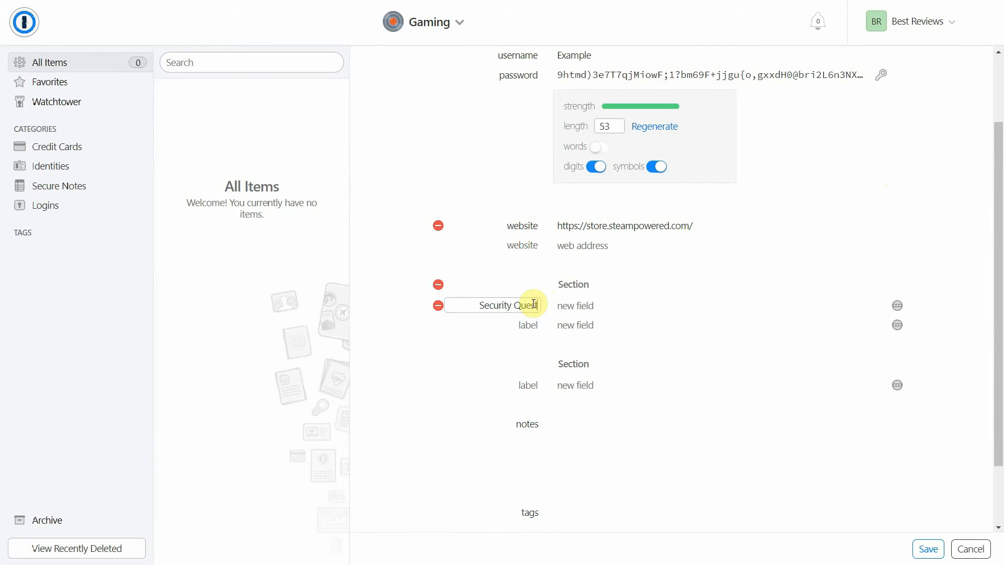
text(Witch)
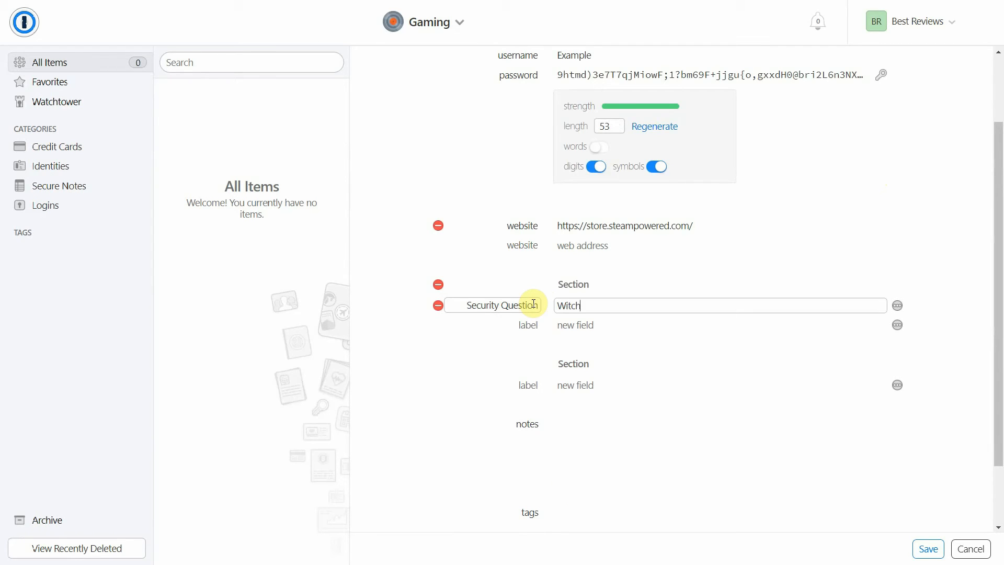
click(896, 324)
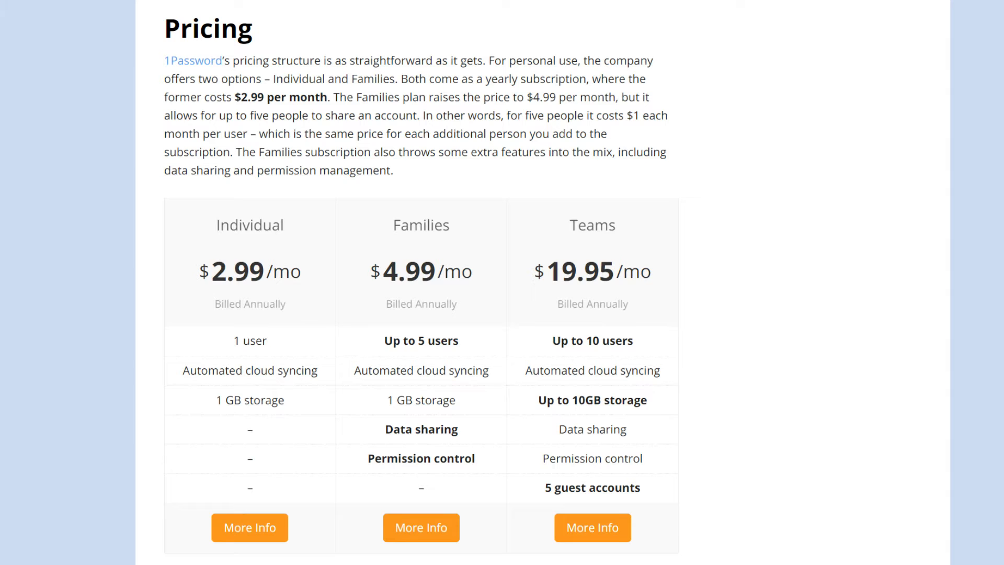
Step: Scroll through the 1Password pricing table of Individual, Families and Teams plans
scroll(down, 3)
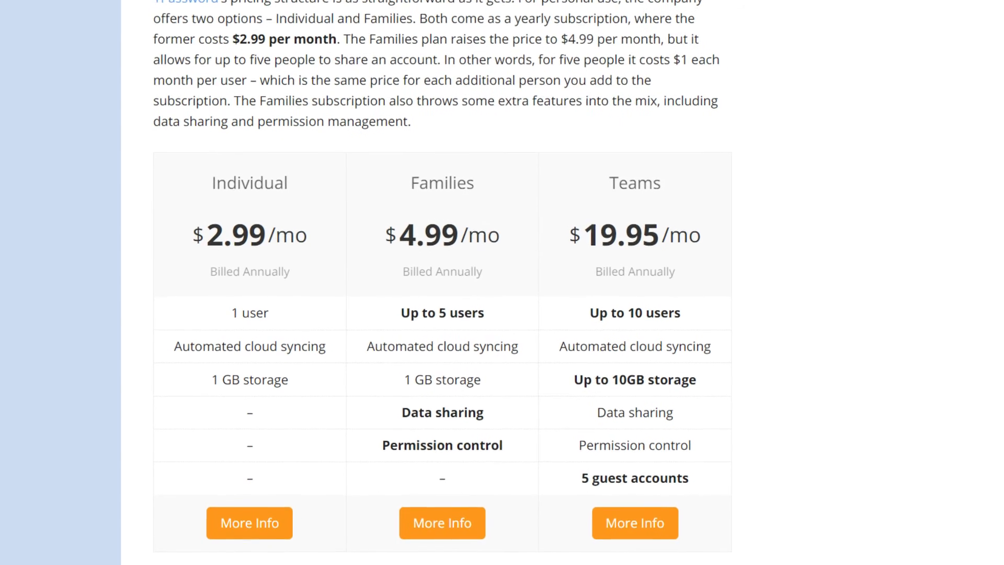
scroll(down, 3)
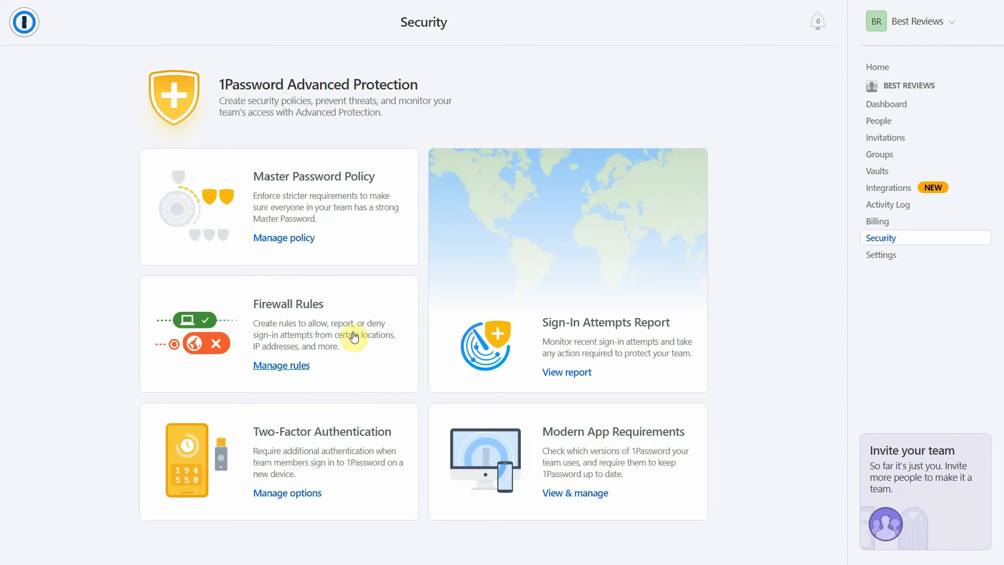
Step: Apply the Medium Requirements master password policy (12+ characters) and return to Advanced Protection
click(283, 237)
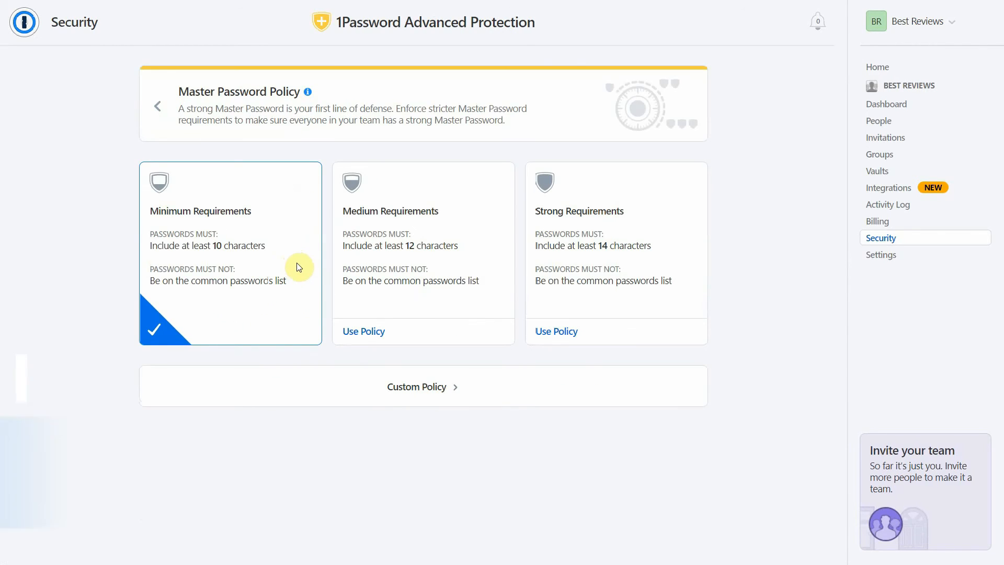
click(363, 331)
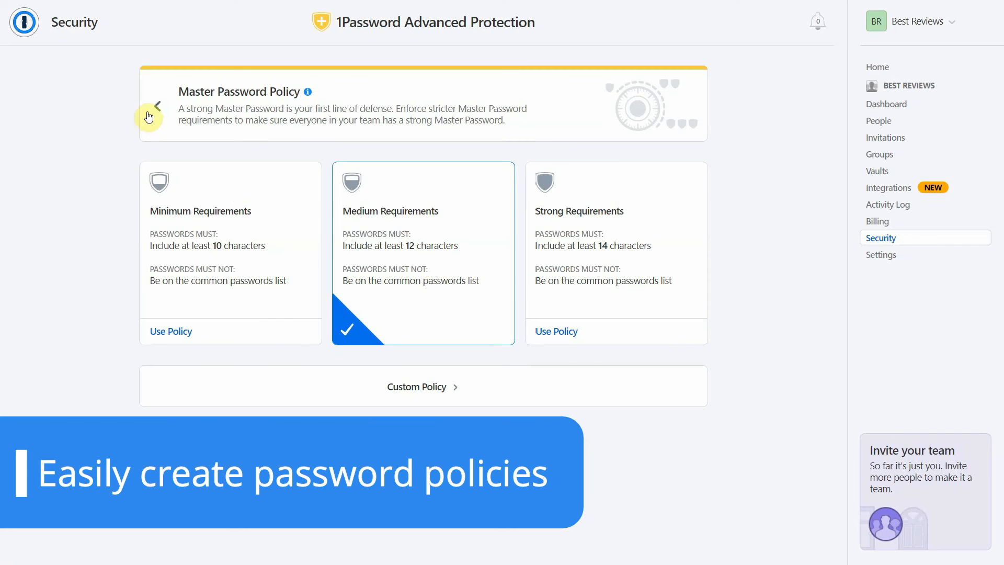
click(157, 105)
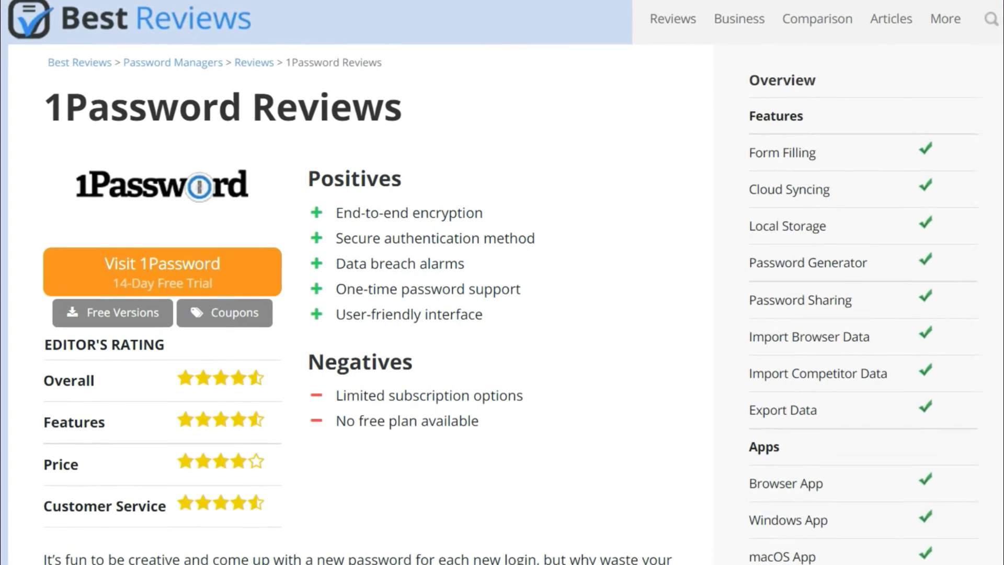
Step: Scroll the 1Password review page through positives, negatives and editor's ratings
scroll(down, 3)
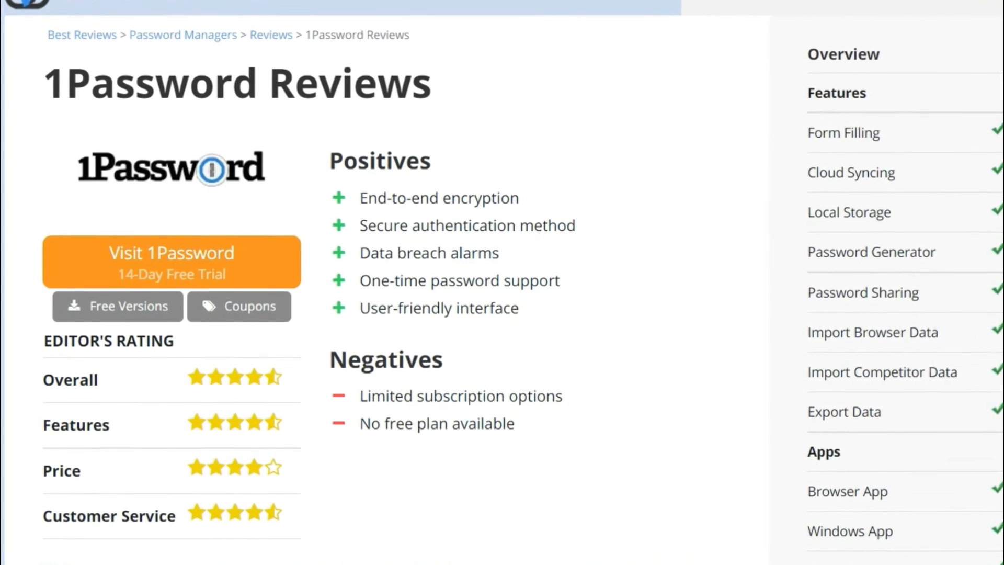
scroll(down, 3)
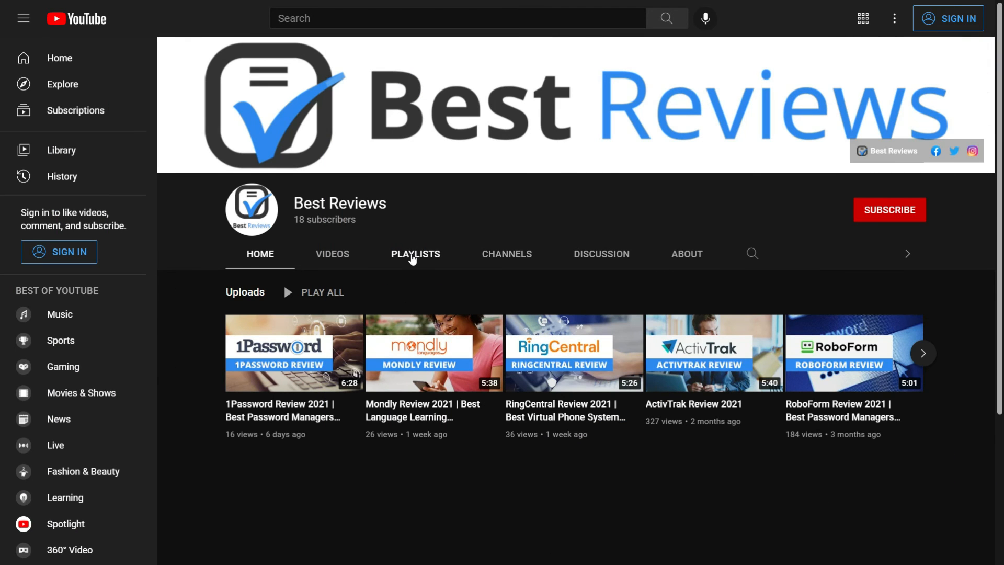
Step: Play the channel's Password Managers playlist, starting with the Dashlane review
click(415, 253)
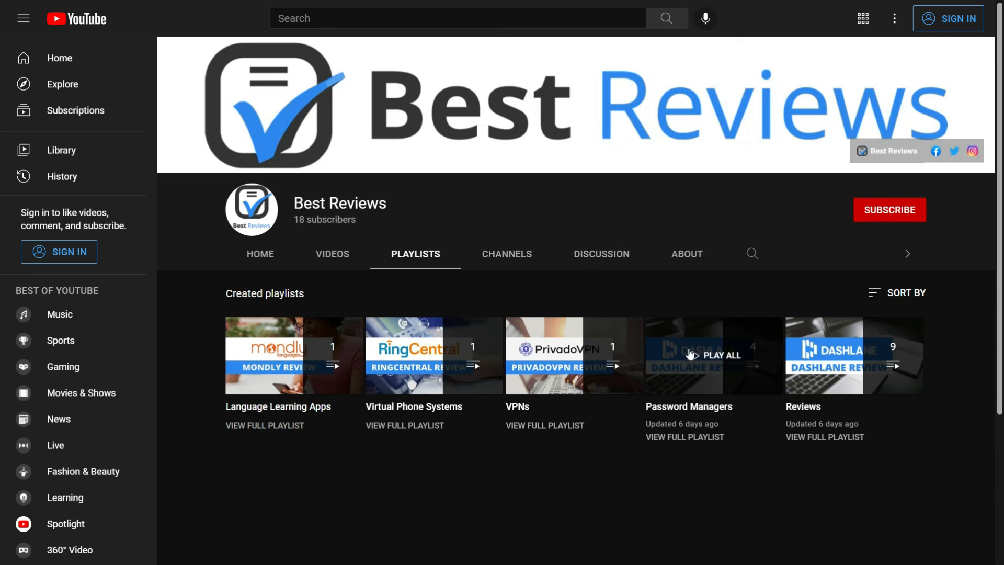
click(713, 354)
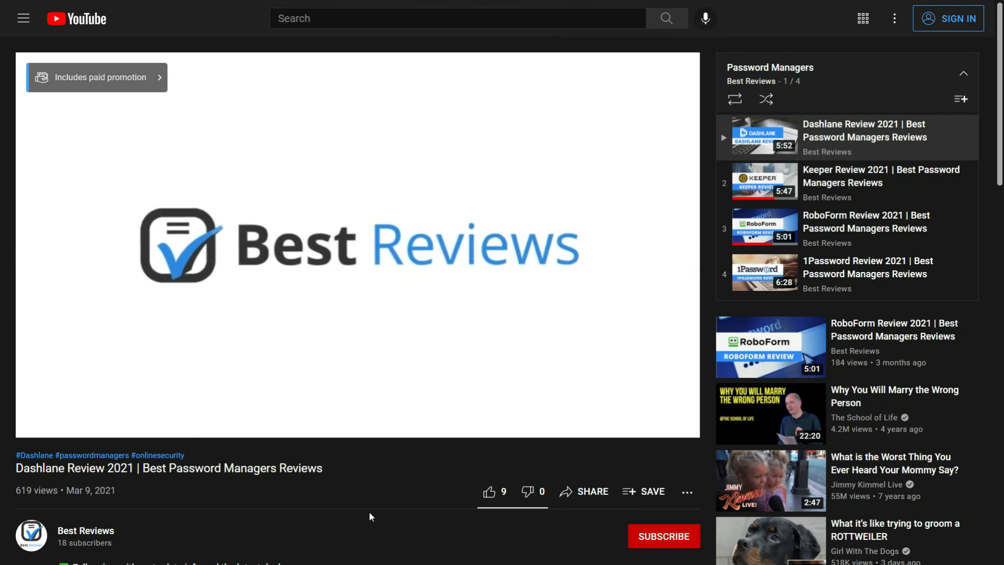